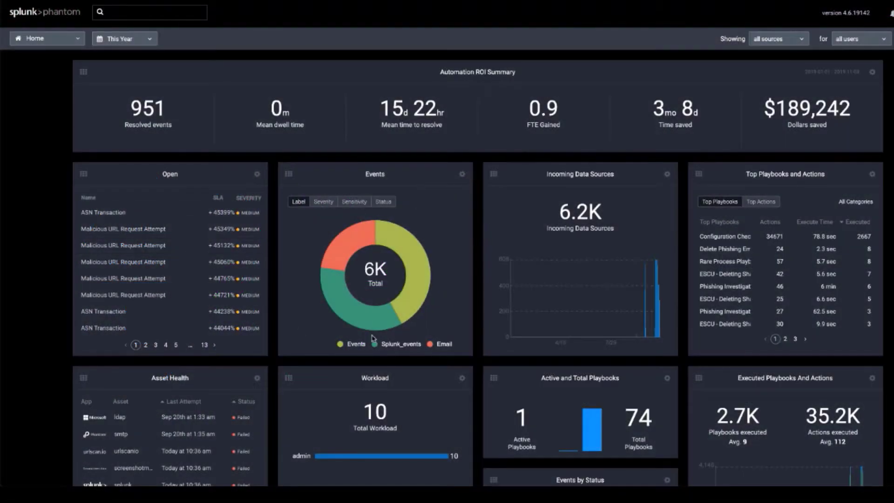
Step: Scroll through the Apps page and bring up the installed apps list
{"action": "scroll", "scroll_direction": "down", "scroll_amount": 3}
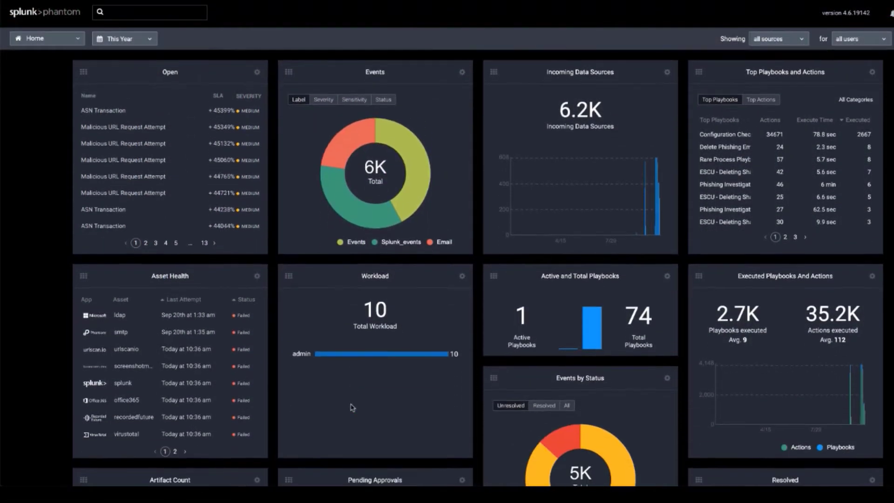
{"action": "scroll", "scroll_direction": "down", "scroll_amount": 3}
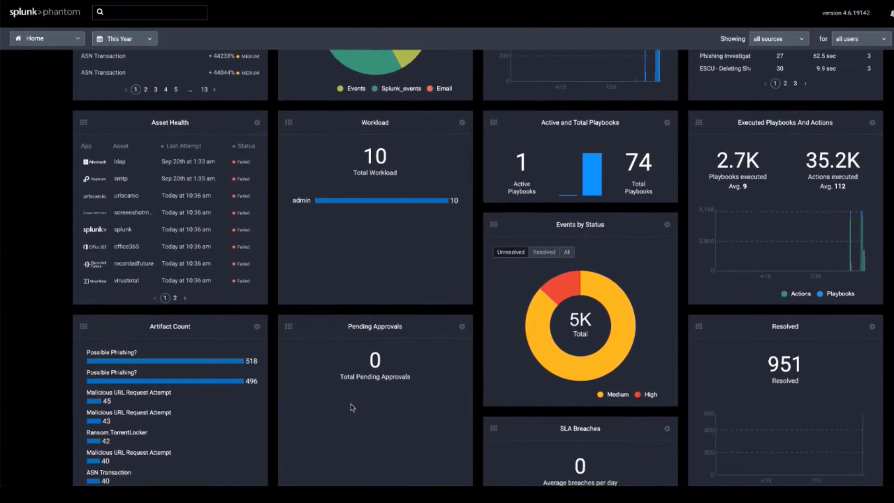
{"action": "scroll", "scroll_direction": "down", "scroll_amount": 3}
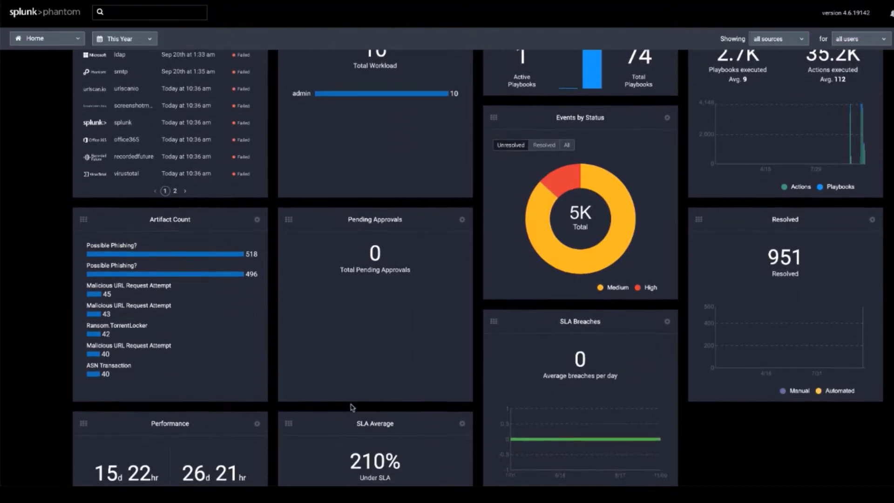
{"action": "scroll", "scroll_direction": "down", "scroll_amount": 3}
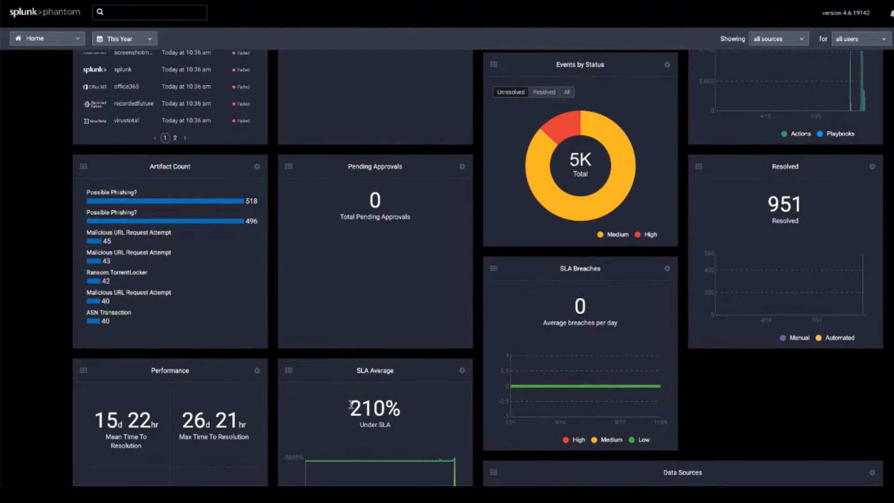
{"action": "scroll", "scroll_direction": "down", "scroll_amount": 3}
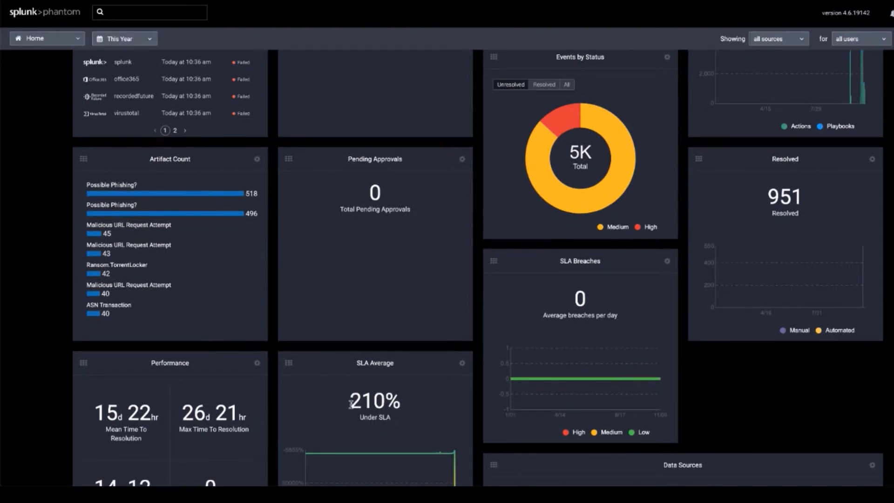
{"action": "scroll", "scroll_direction": "down", "scroll_amount": 3}
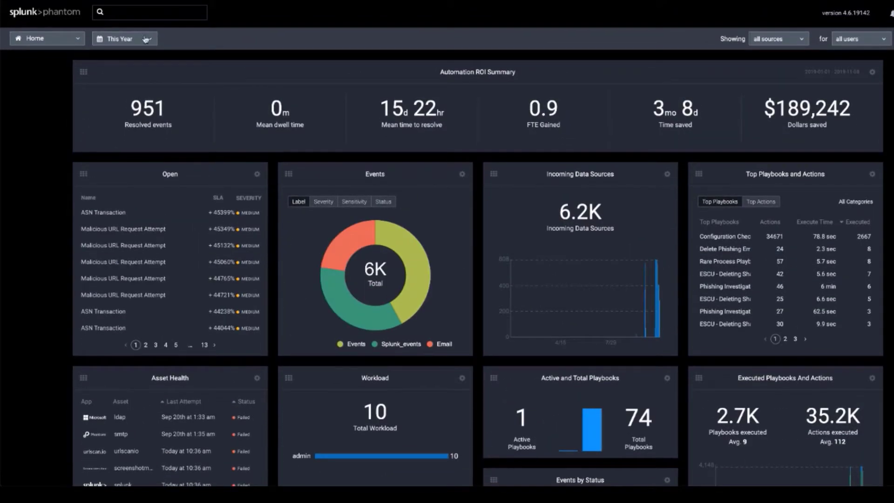
{"action": "left_click", "coordinate": [123, 38]}
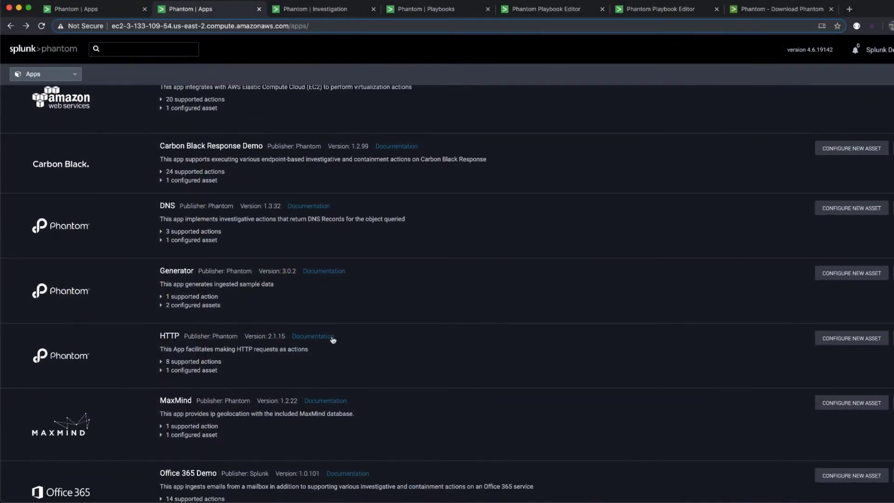
Step: Expand the Office 365 Demo app's 14 supported actions, from email polling to connectivity testing
{"action": "scroll", "scroll_direction": "down", "scroll_amount": 3}
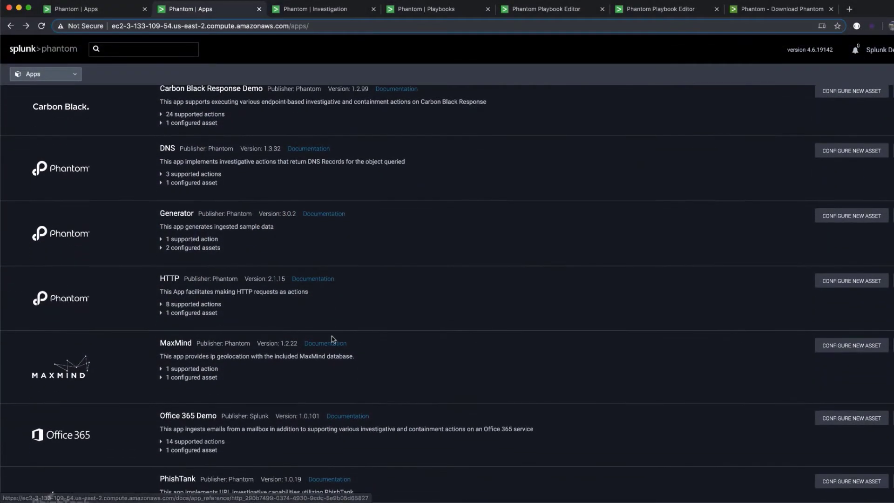
{"action": "scroll", "scroll_direction": "down", "scroll_amount": 3}
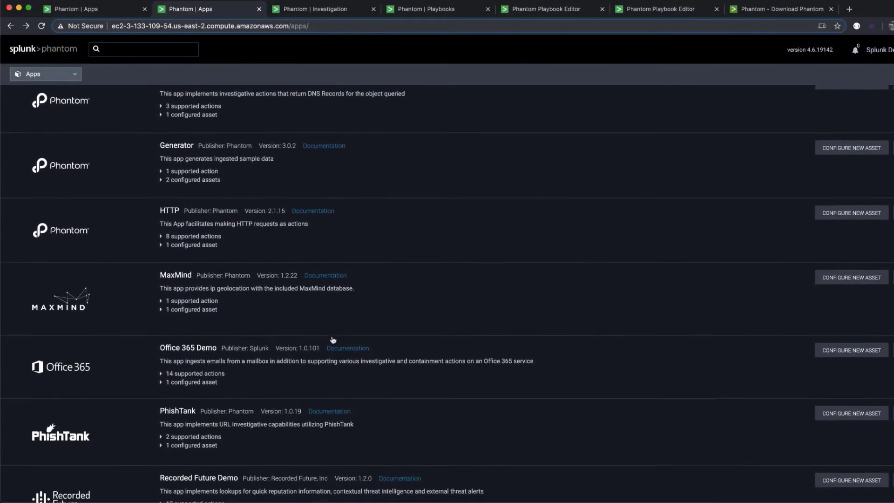
{"action": "scroll", "scroll_direction": "down", "scroll_amount": 3}
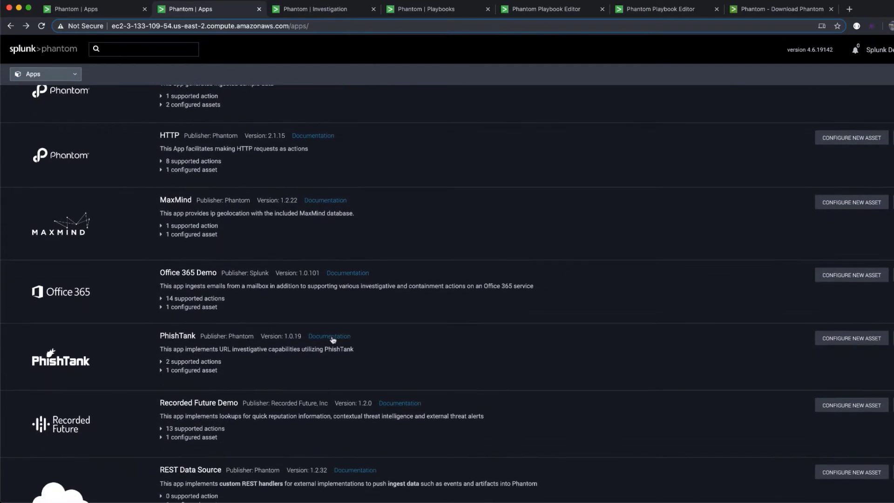
{"action": "scroll", "scroll_direction": "down", "scroll_amount": 3}
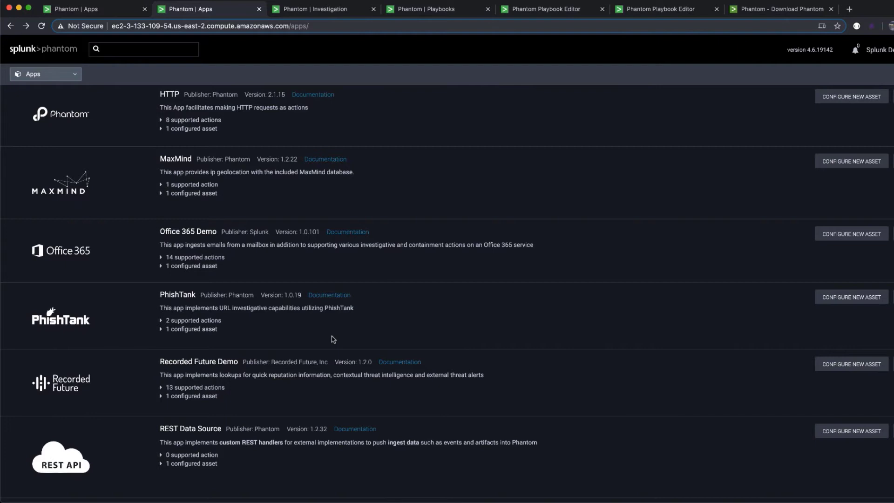
{"action": "left_click", "coordinate": [194, 257]}
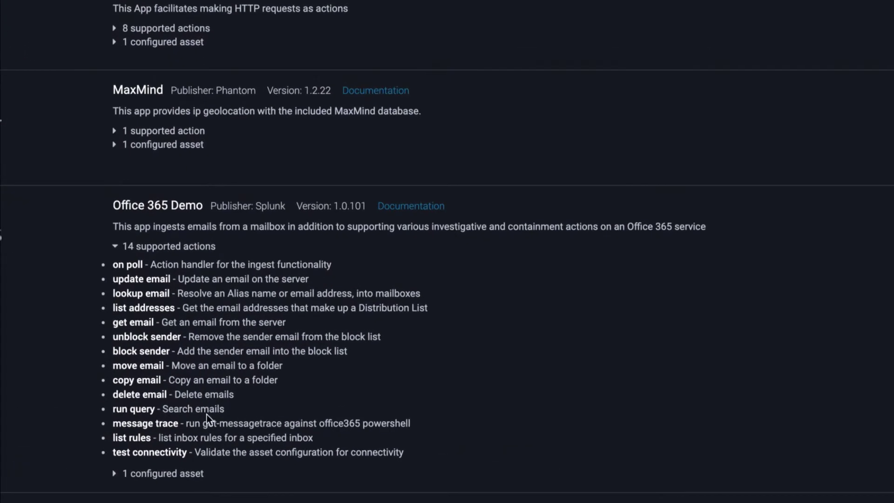
{"action": "mouse_move", "coordinate": [213, 379]}
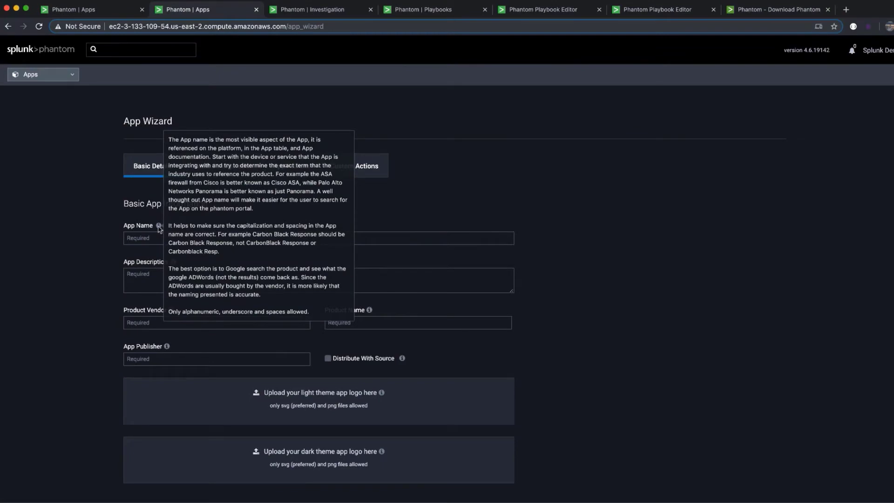
{"action": "mouse_move", "coordinate": [260, 289]}
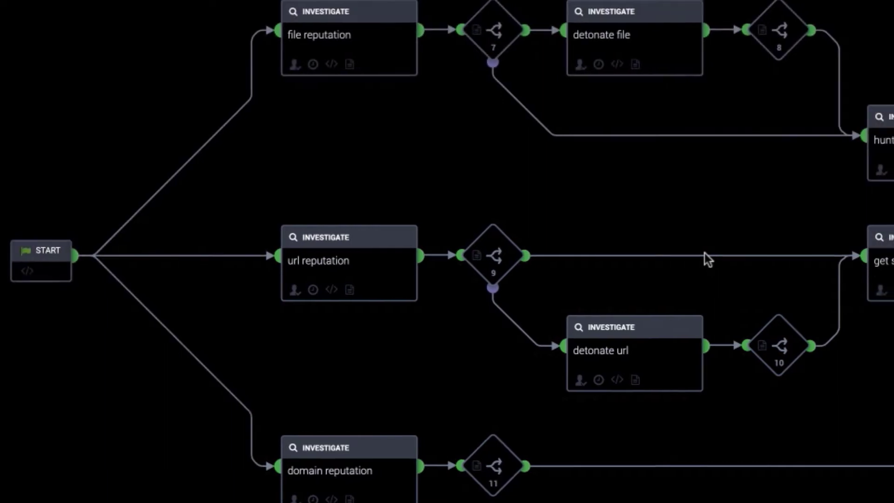
Step: Pan the playbook canvas to view the file, URL and domain reputation branches
{"action": "left_click_drag", "start_coordinate": [706, 260], "coordinate": [562, 265]}
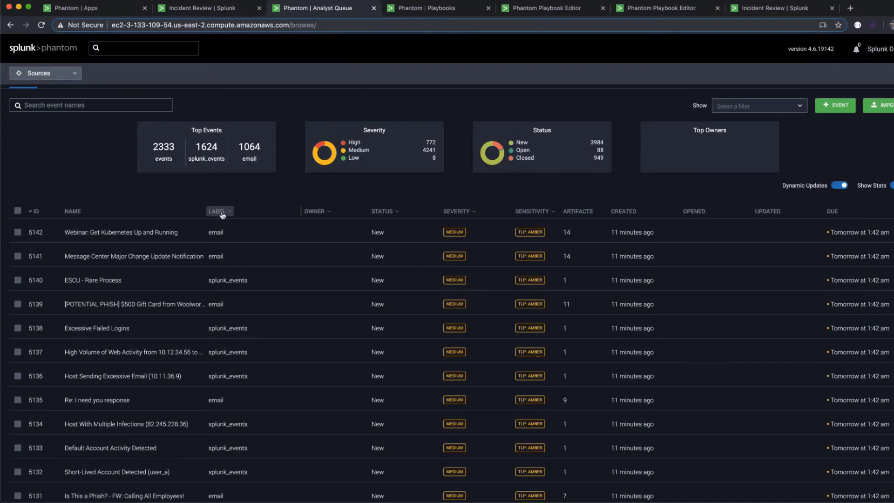
Step: Filter the Analyst Queue by Status to New, leaving 1794 events
{"action": "left_click", "coordinate": [219, 211]}
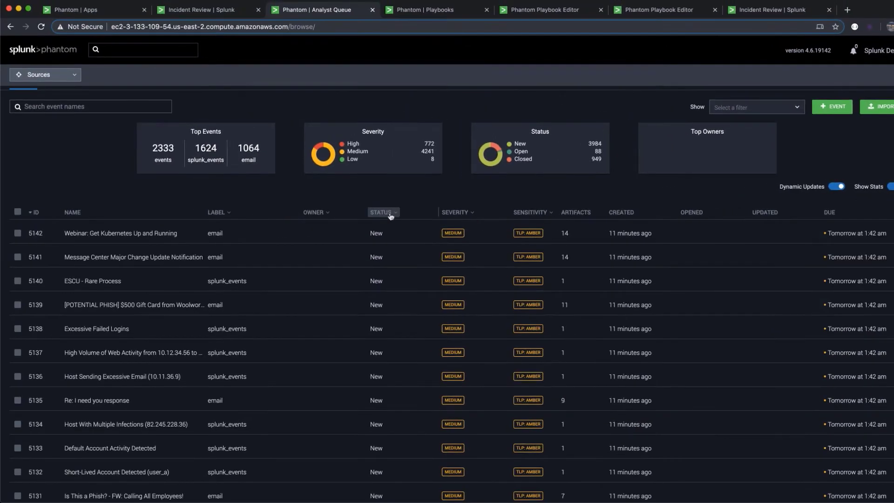
{"action": "left_click", "coordinate": [383, 212]}
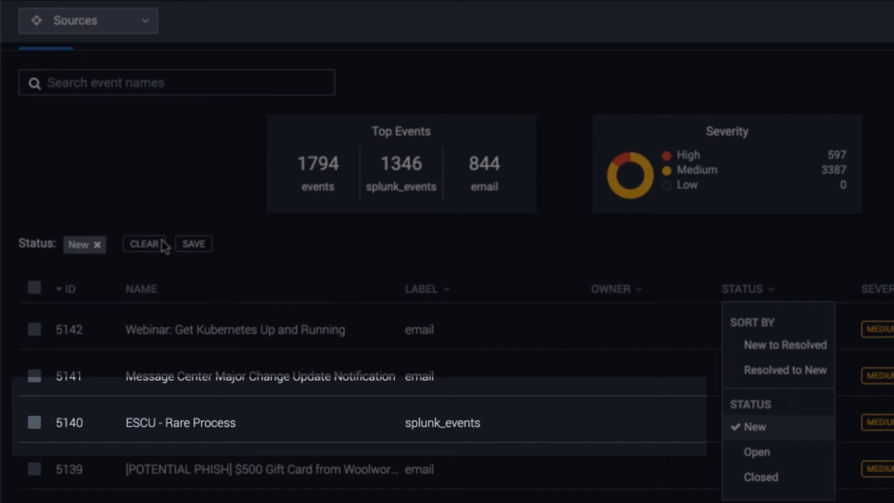
{"action": "mouse_move", "coordinate": [224, 252]}
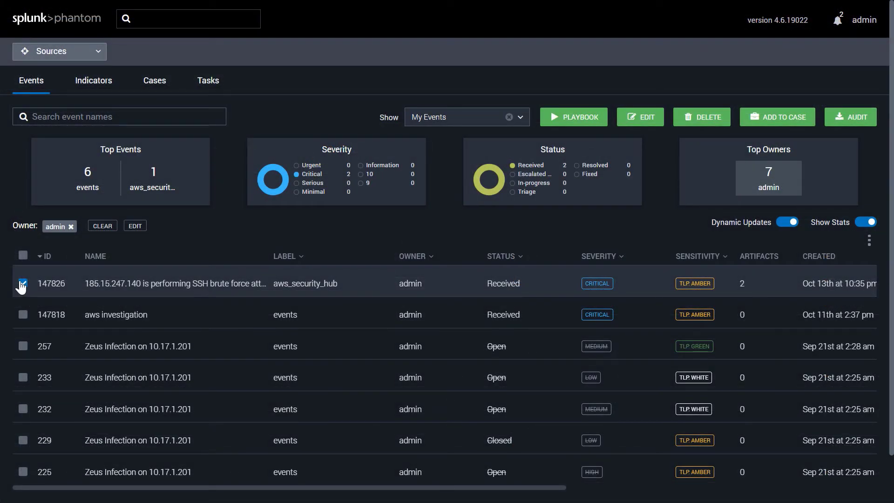
Step: Open the SSH brute force event and expand AwsEc2Instance artifact 170380's details and tags
{"action": "left_click", "coordinate": [175, 284]}
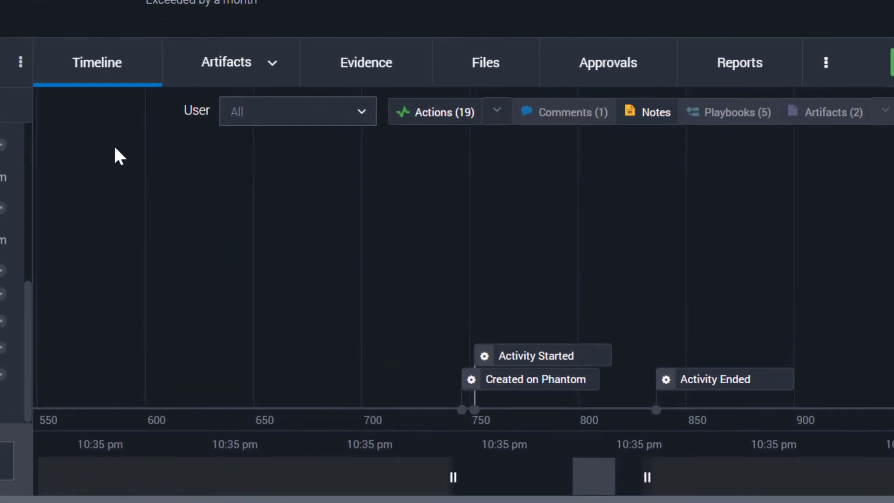
{"action": "left_click", "coordinate": [226, 62]}
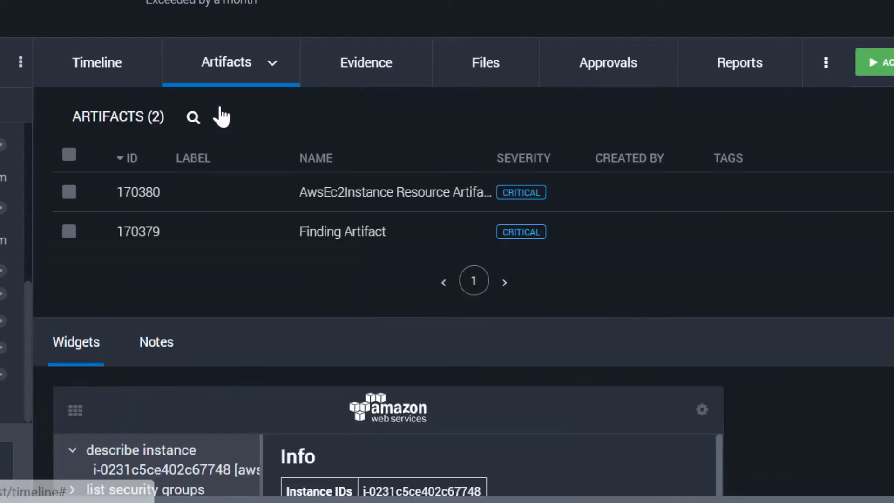
{"action": "left_click", "coordinate": [72, 489]}
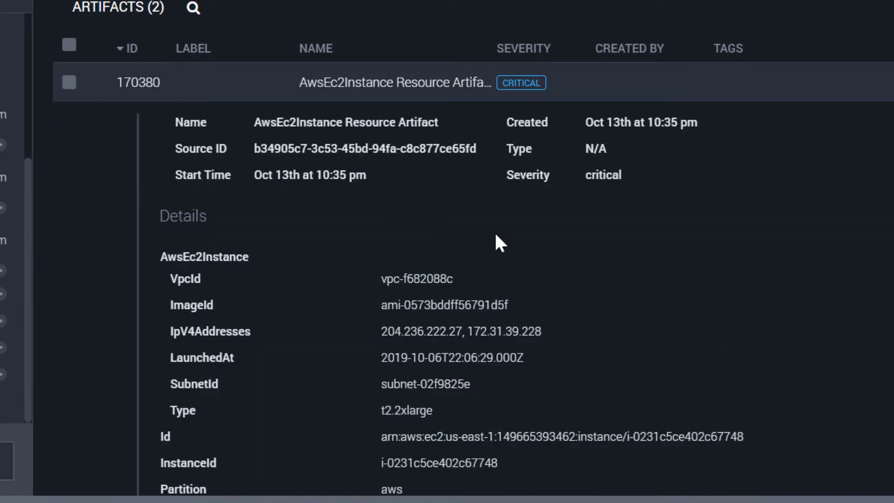
{"action": "scroll", "scroll_direction": "down", "scroll_amount": 3}
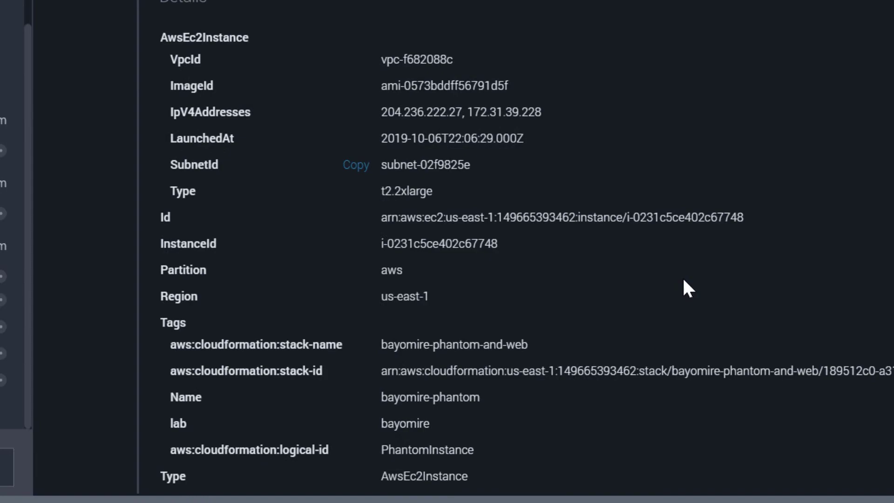
{"action": "scroll", "scroll_direction": "down", "scroll_amount": 3}
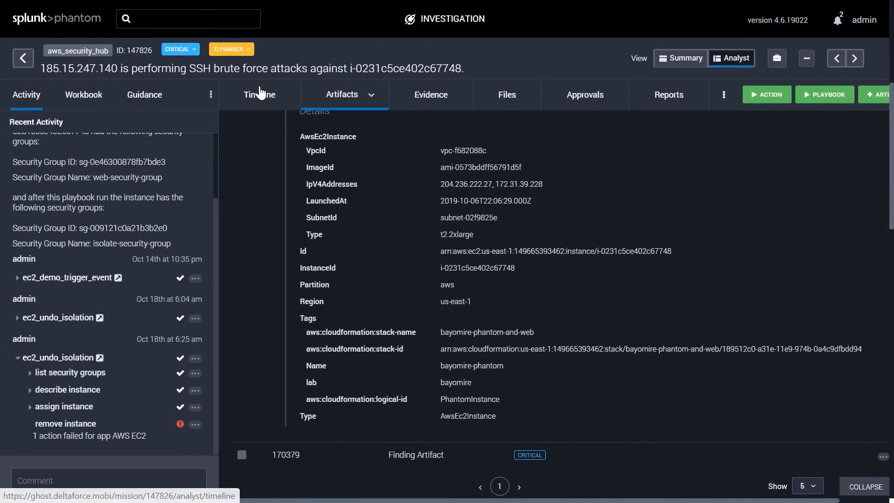
Step: Pan the SSH brute force timeline back to Created on Phantom and Activity Started
{"action": "left_click", "coordinate": [259, 94]}
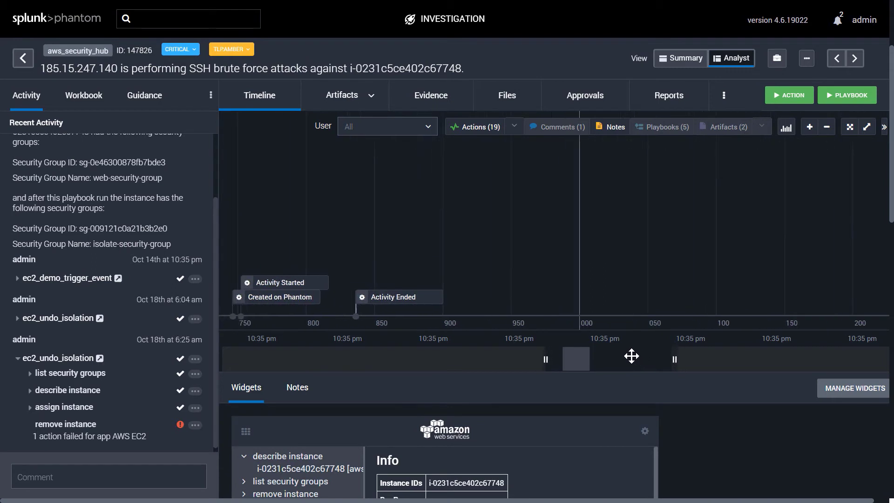
{"action": "left_click_drag", "start_coordinate": [631, 358], "coordinate": [507, 358]}
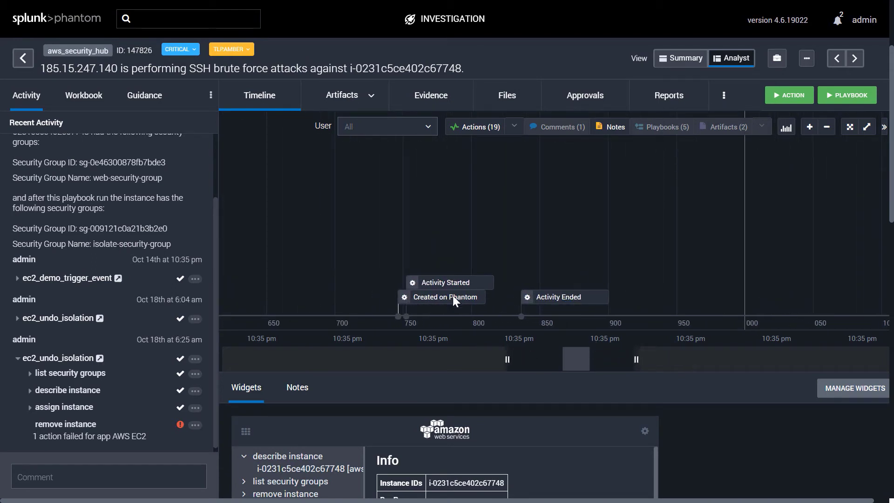
{"action": "mouse_move", "coordinate": [462, 301]}
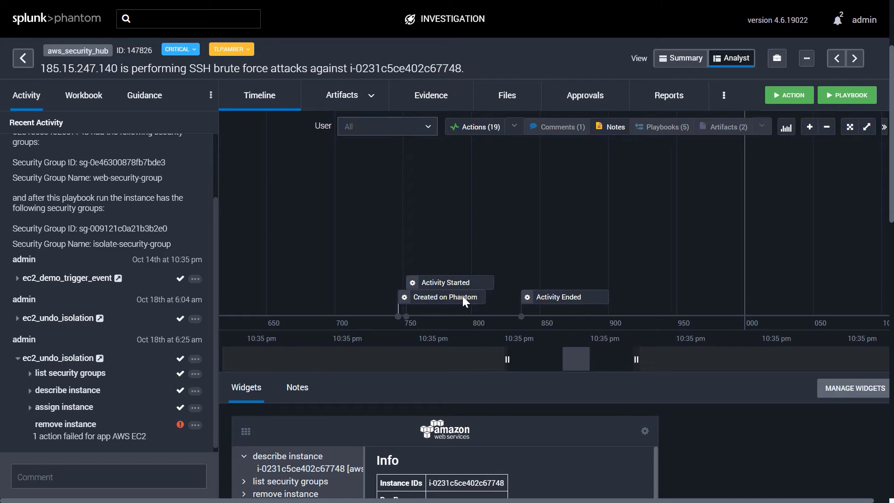
{"action": "mouse_move", "coordinate": [511, 130]}
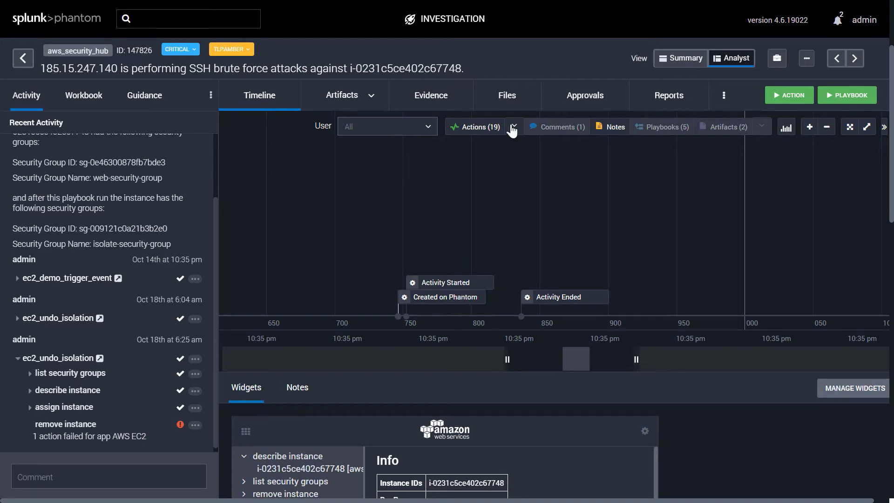
{"action": "left_click", "coordinate": [512, 126]}
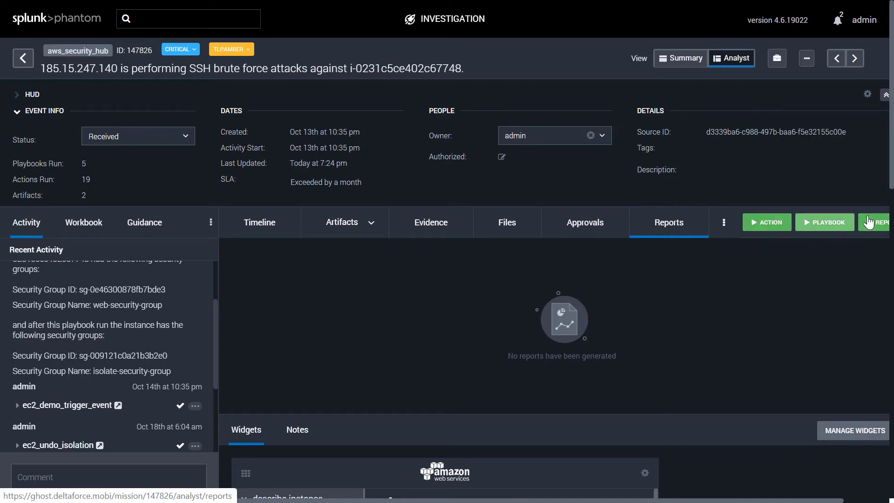
{"action": "left_click", "coordinate": [878, 221]}
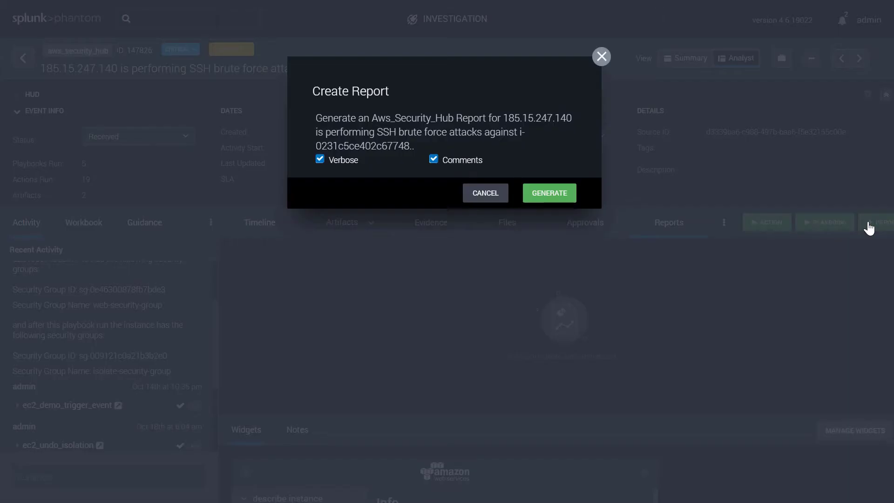
{"action": "mouse_move", "coordinate": [573, 166]}
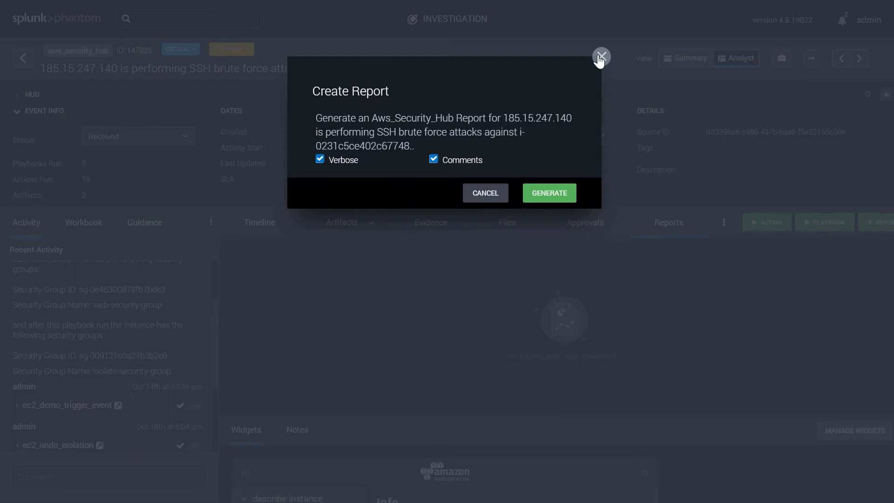
{"action": "left_click", "coordinate": [600, 56]}
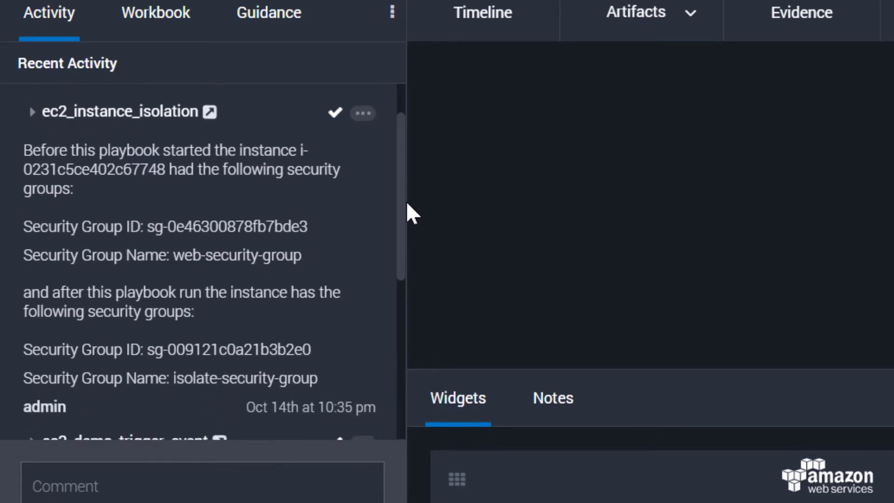
Step: Draft a comment @-mentioning a teammate with the message 'take a look at thi'
{"action": "scroll", "scroll_direction": "down", "scroll_amount": 3}
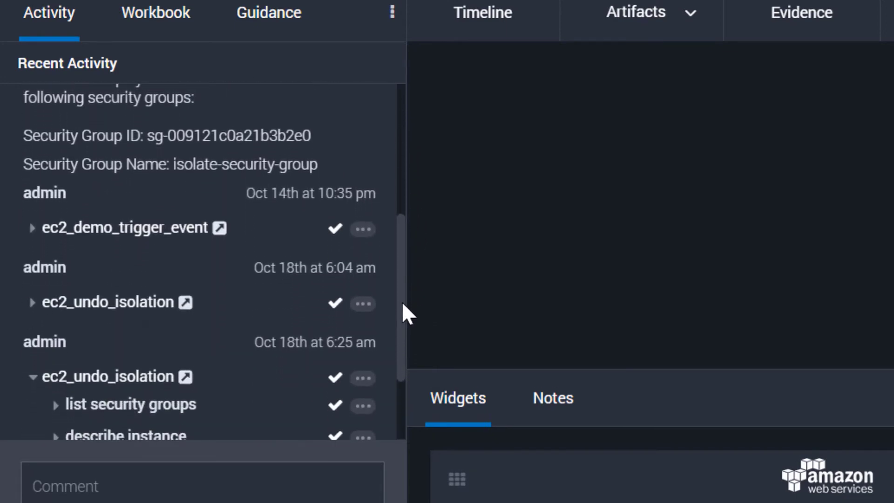
{"action": "scroll", "scroll_direction": "down", "scroll_amount": 3}
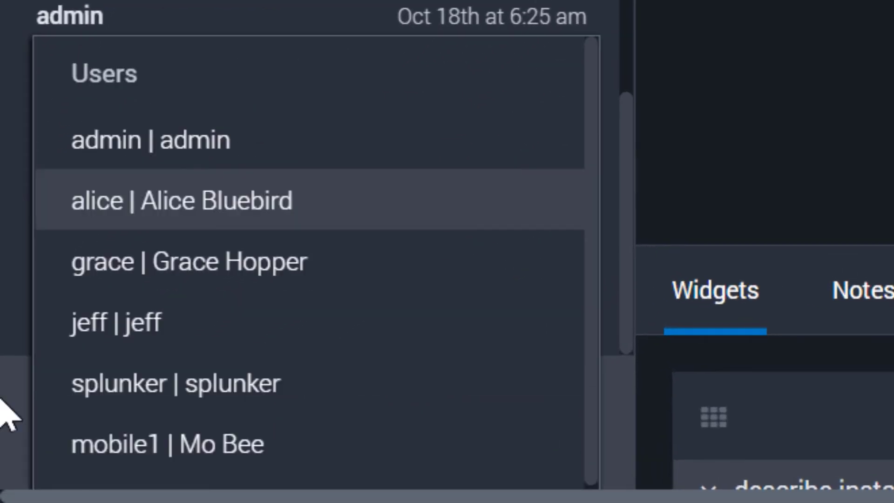
{"action": "left_click", "coordinate": [180, 201]}
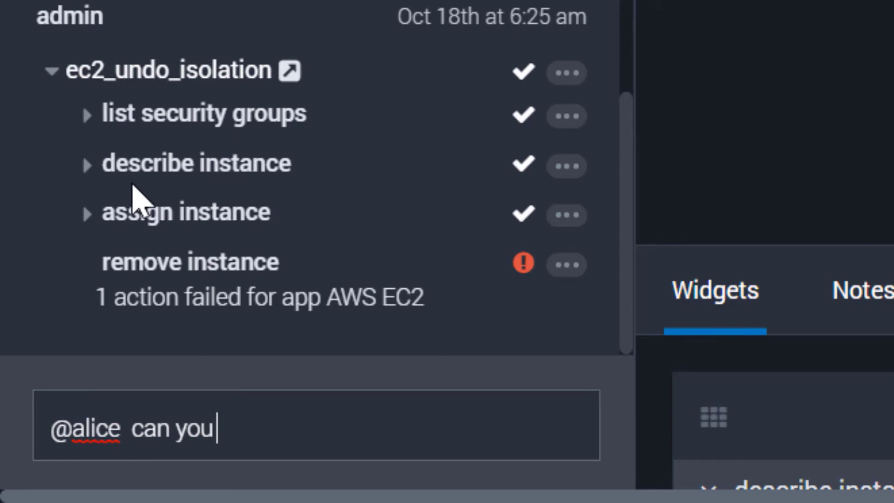
{"action": "type", "text": "take a look at thi"}
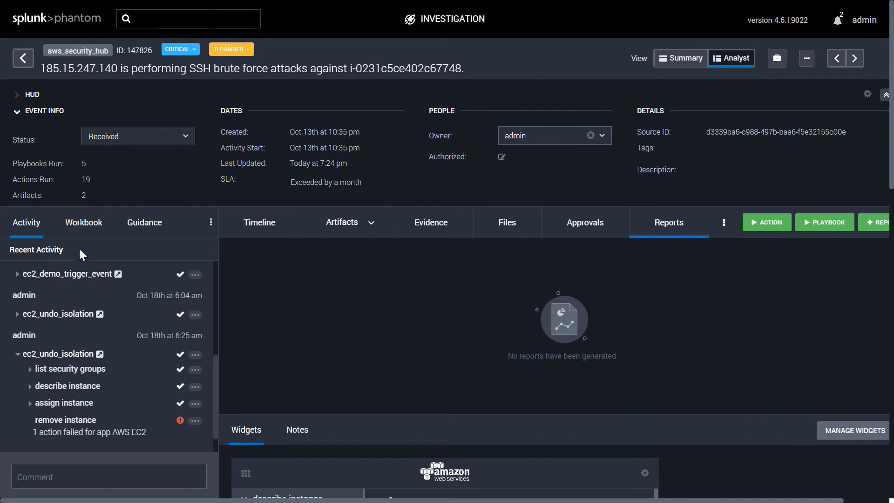
Step: Review the NIST 800-61 workbook and template list, then switch to ESCU - Rare Process
{"action": "left_click", "coordinate": [83, 223]}
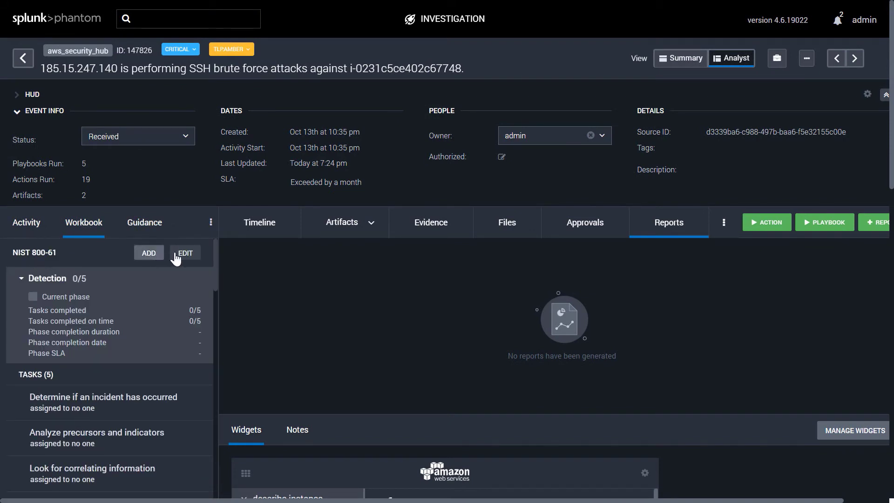
{"action": "left_click", "coordinate": [148, 252]}
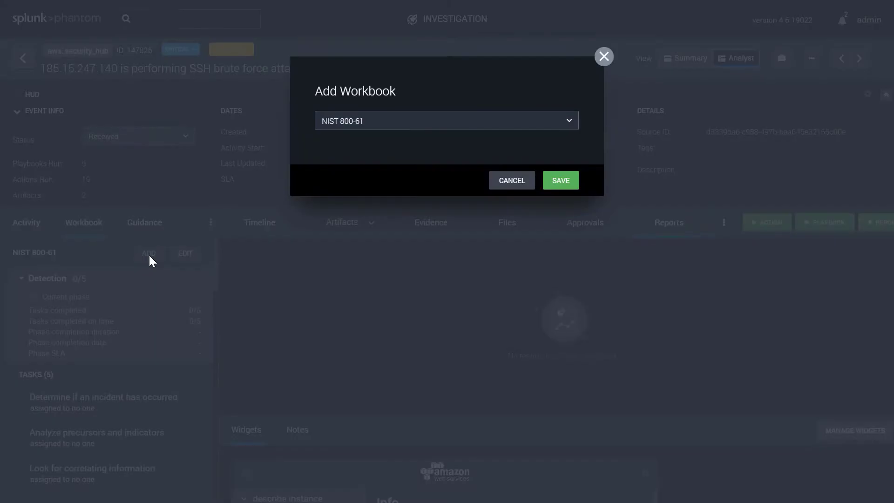
{"action": "left_click", "coordinate": [446, 120]}
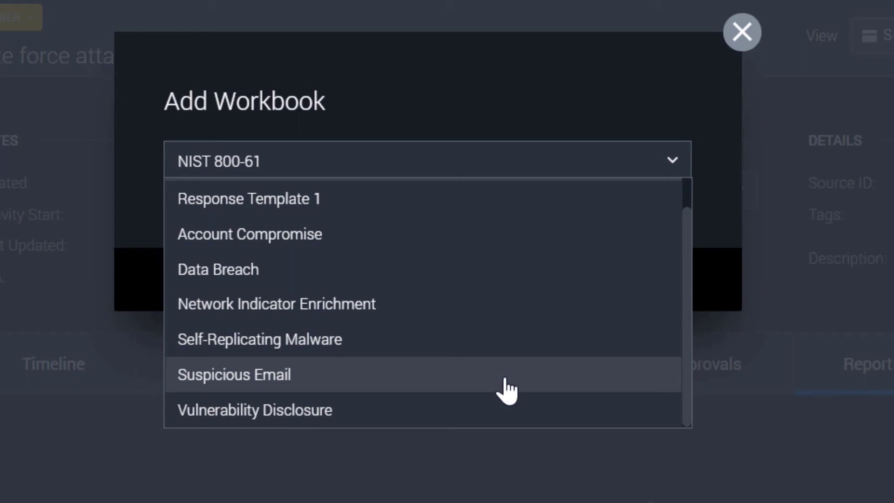
{"action": "left_click", "coordinate": [741, 32]}
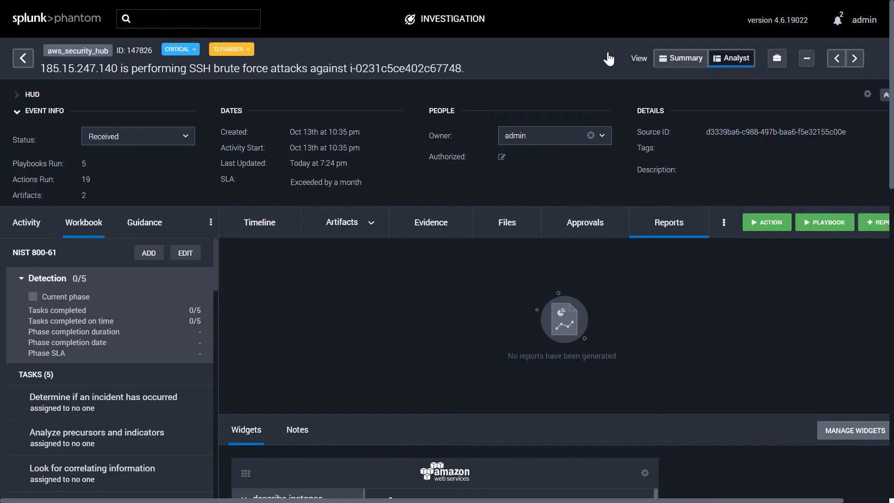
{"action": "left_click", "coordinate": [144, 222]}
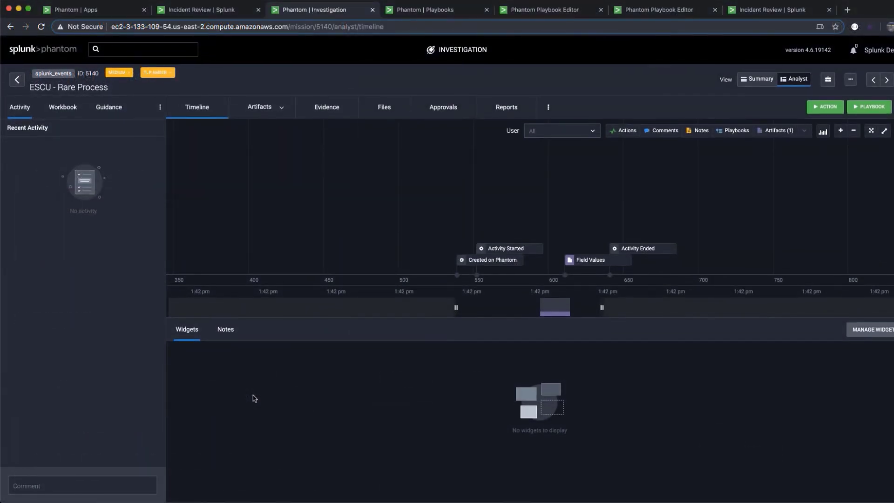
Step: Show the Rare Process event's artifacts and scroll through their fields, including the file hash
{"action": "left_click", "coordinate": [259, 107]}
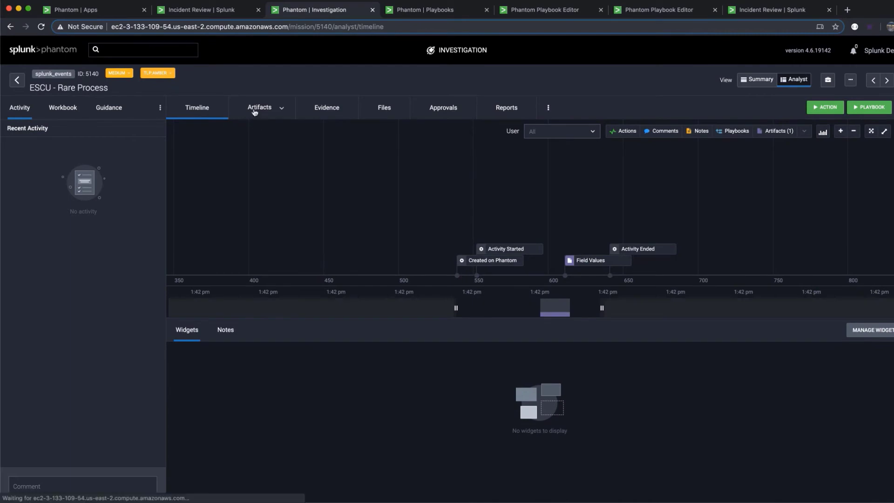
{"action": "left_click", "coordinate": [259, 107]}
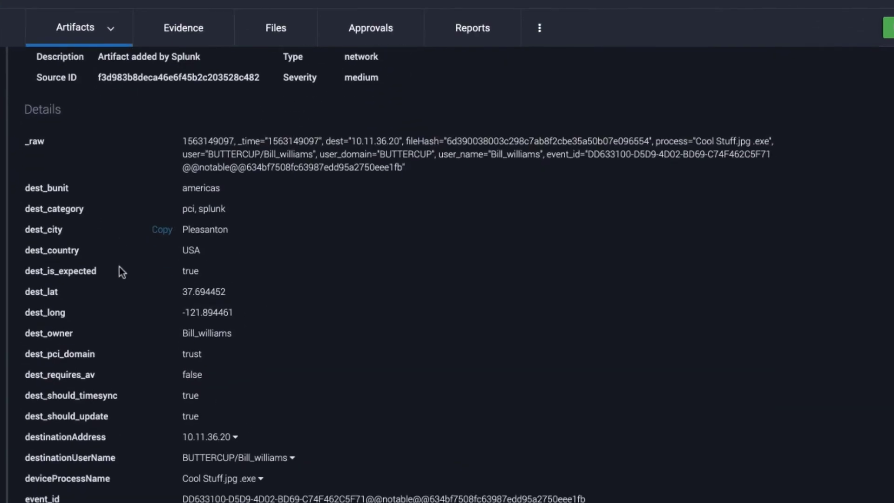
{"action": "scroll", "scroll_direction": "down", "scroll_amount": 3}
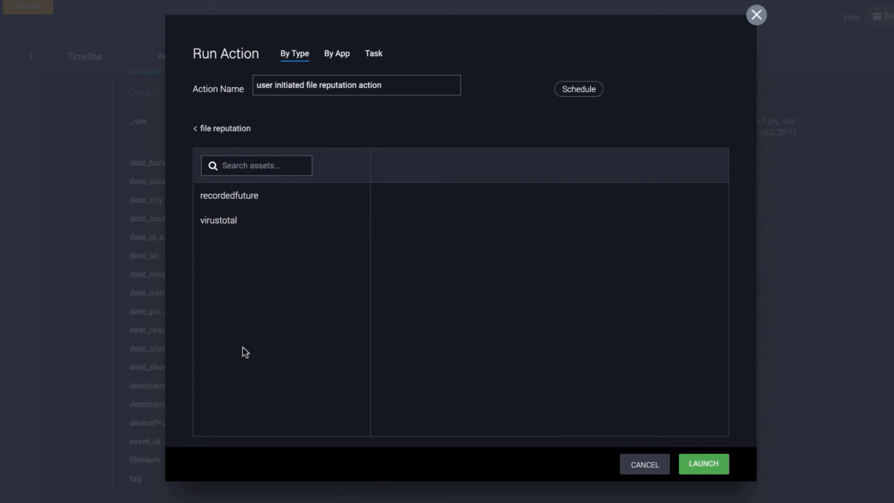
Step: Launch file reputation on the hash with virustotal, getting 56 of 69 detections
{"action": "left_click", "coordinate": [218, 221]}
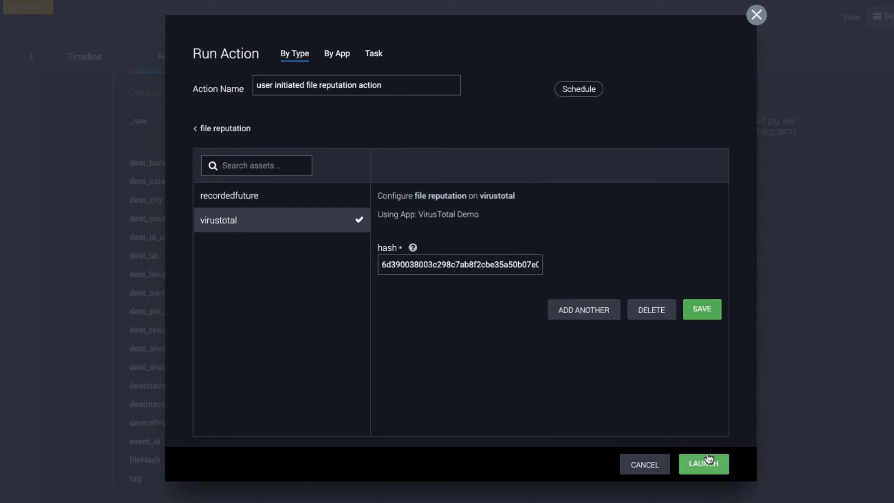
{"action": "left_click", "coordinate": [703, 463]}
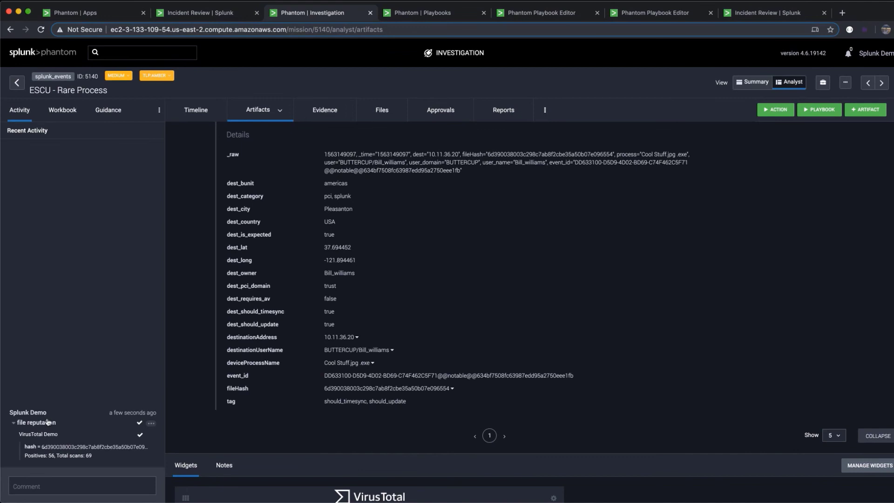
{"action": "left_click", "coordinate": [36, 422]}
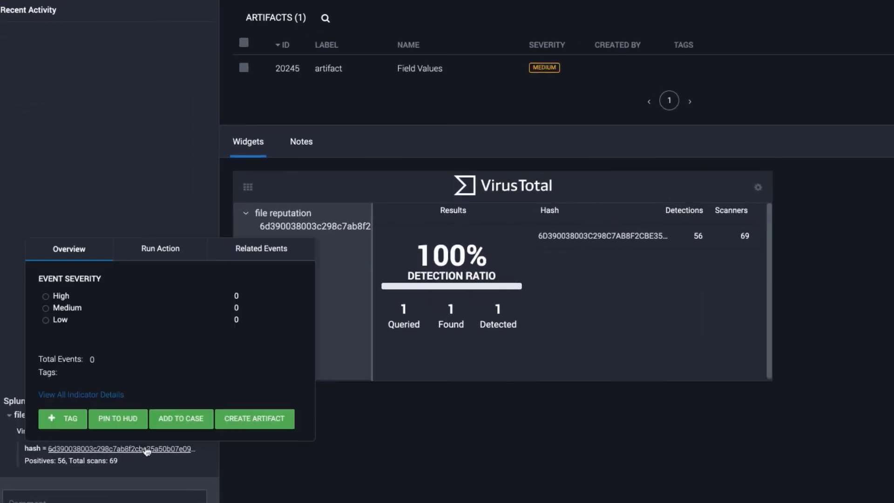
Step: Run the Contain 'block hash' action on the file hash through Carbon Black
{"action": "left_click", "coordinate": [160, 248]}
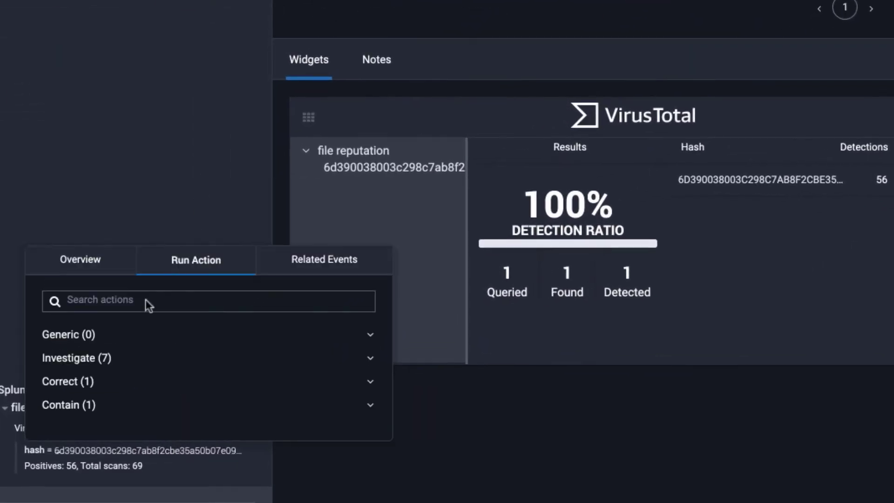
{"action": "left_click", "coordinate": [68, 404]}
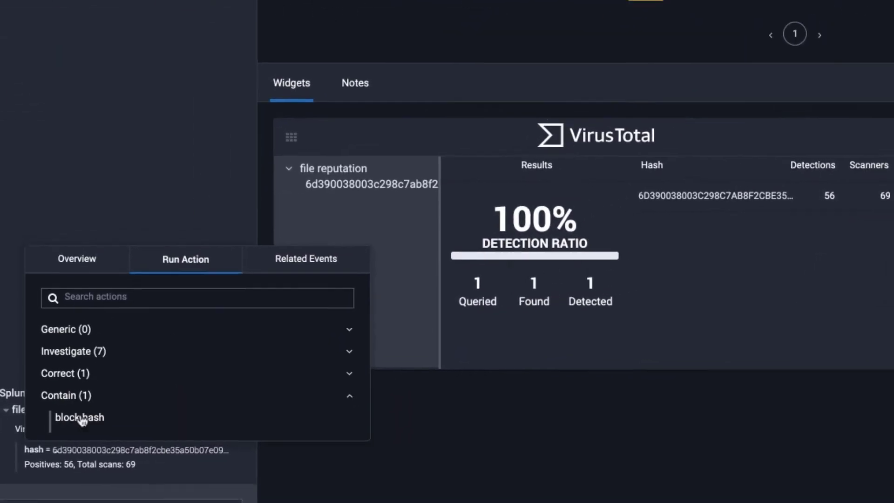
{"action": "left_click", "coordinate": [79, 418]}
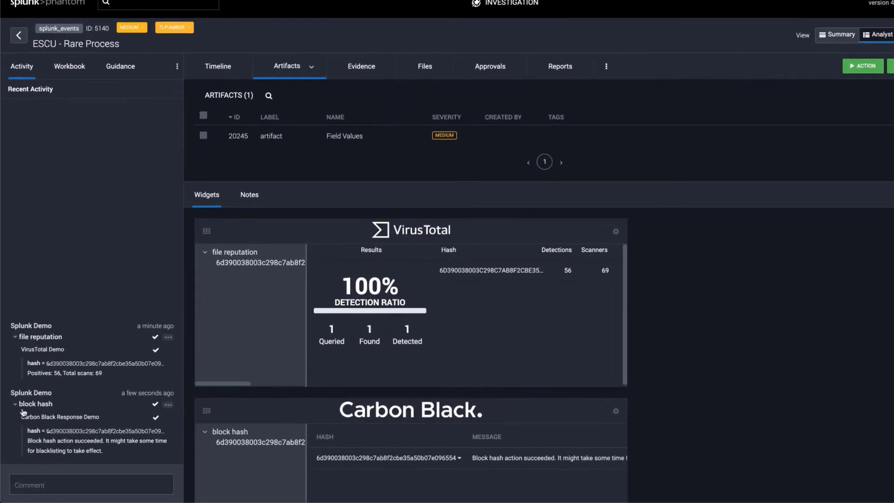
{"action": "scroll", "scroll_direction": "down", "scroll_amount": 3}
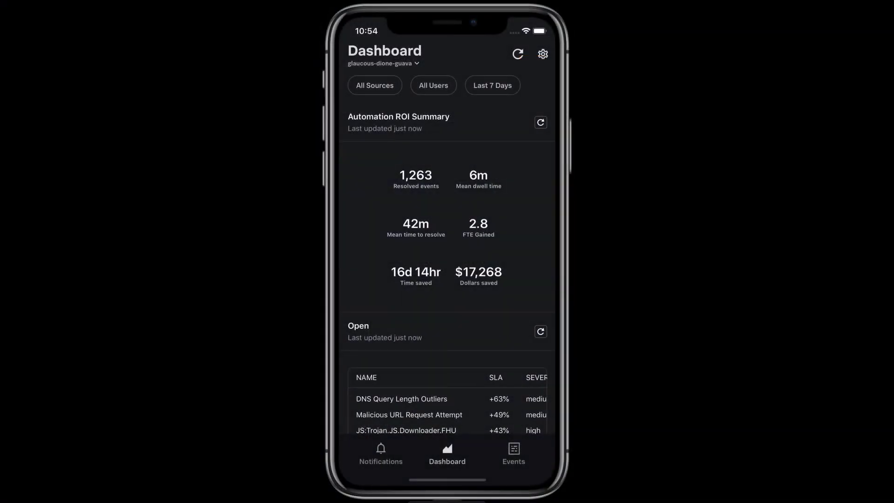
Step: From Events, open the Crypto-locker Beaconing event and check its activity history and artifacts
{"action": "left_click", "coordinate": [512, 453]}
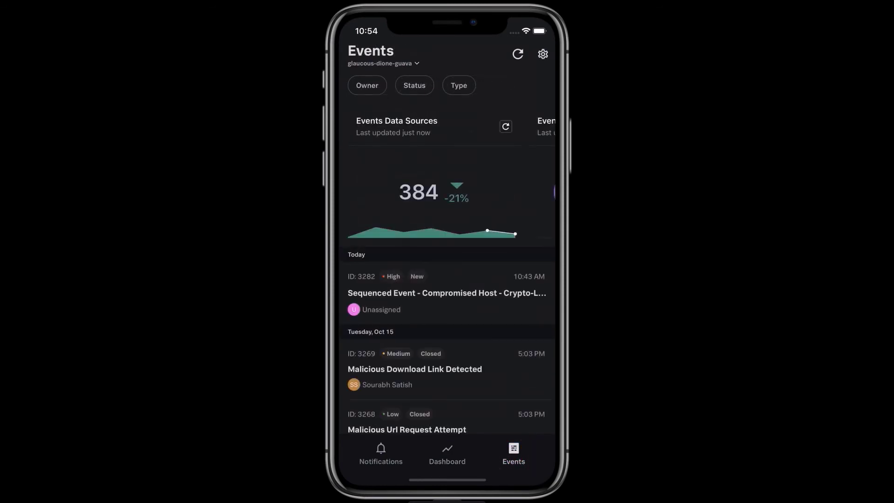
{"action": "left_click", "coordinate": [447, 292]}
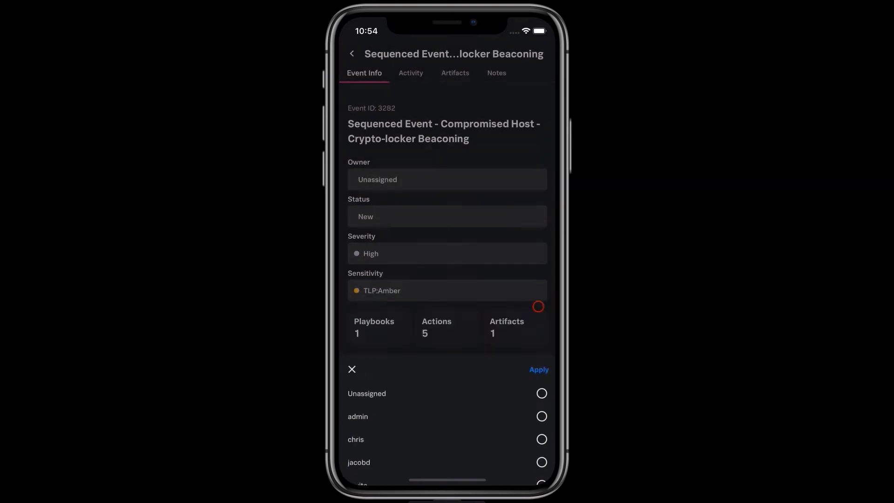
{"action": "left_click", "coordinate": [411, 73]}
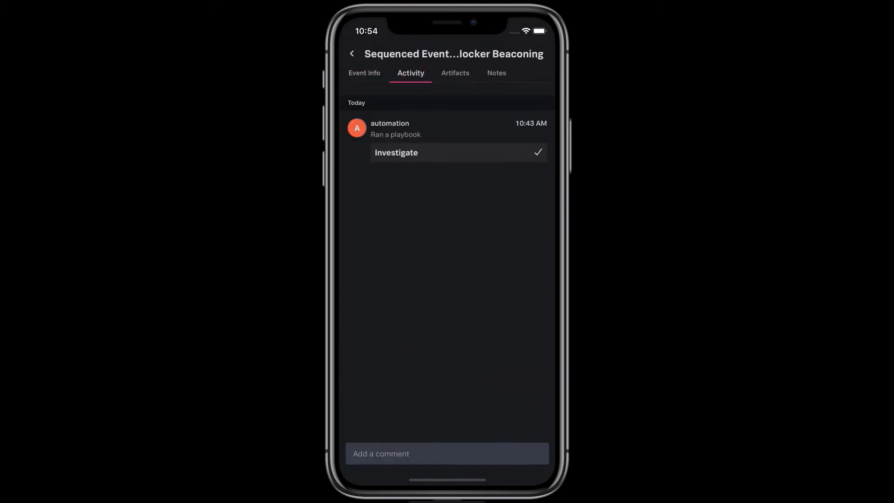
{"action": "left_click", "coordinate": [458, 153]}
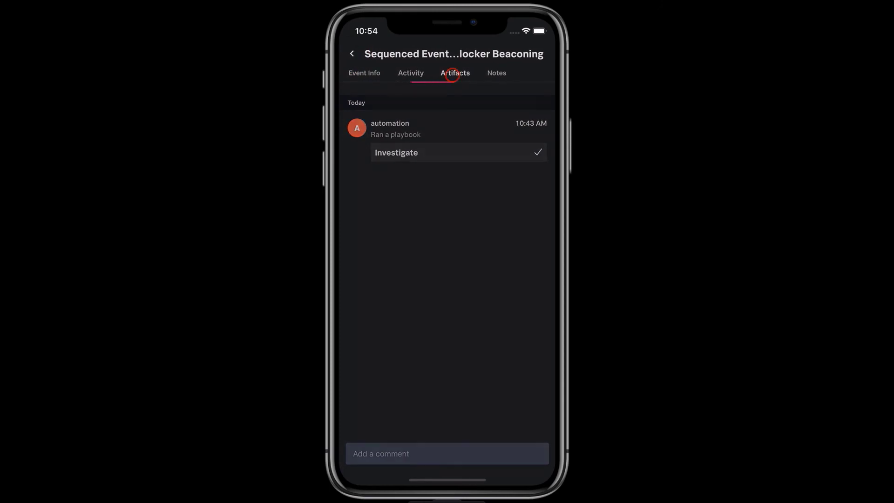
Step: Run the Remediate playbook on the event's file artifact
{"action": "left_click", "coordinate": [396, 152]}
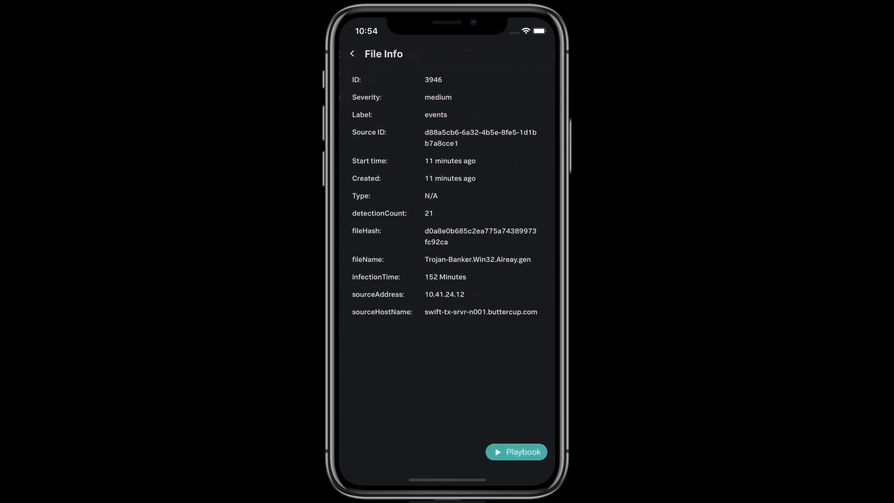
{"action": "left_click", "coordinate": [516, 451]}
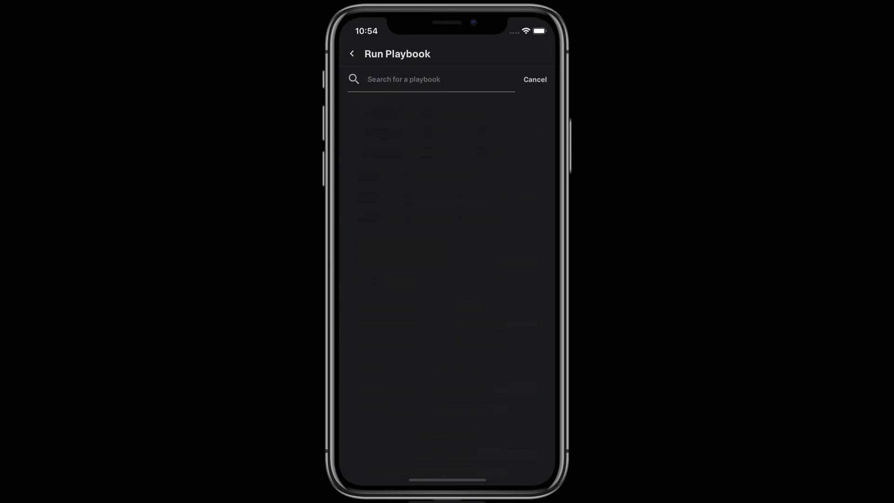
{"action": "type", "text": "Remediate"}
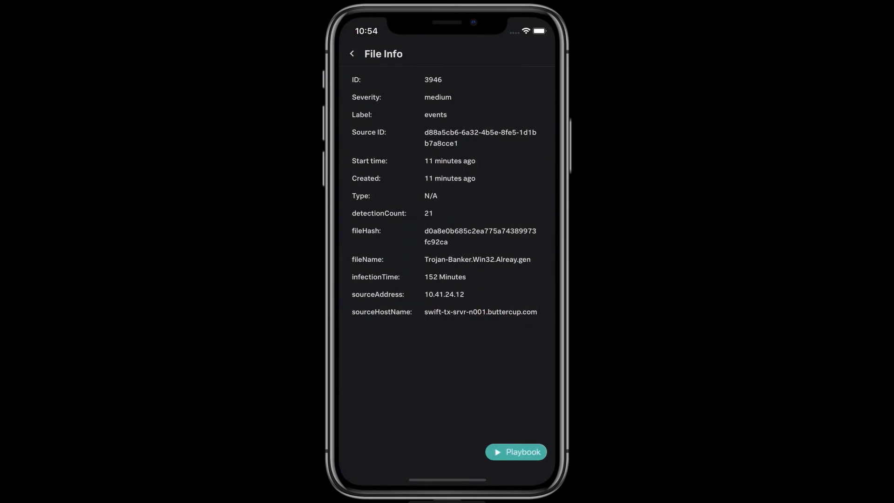
Step: Review the Remediate run's reset password and quarantine device results in Activity
{"action": "left_click", "coordinate": [515, 452]}
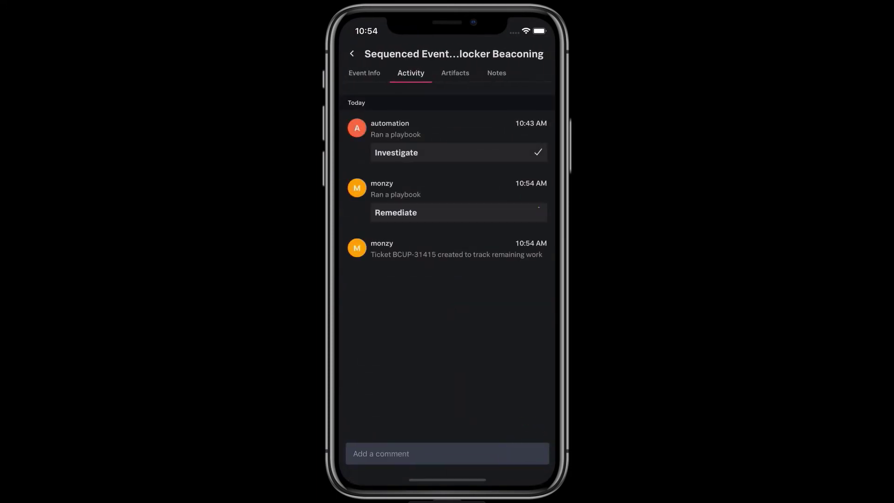
{"action": "left_click", "coordinate": [396, 212]}
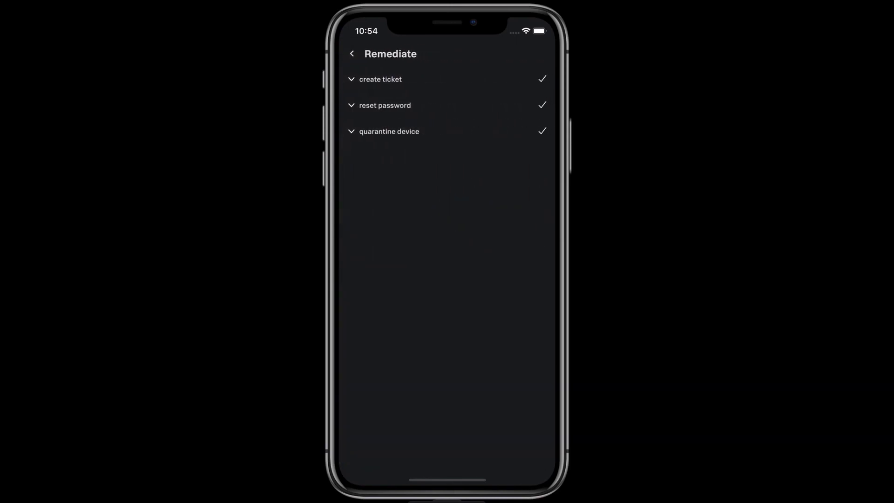
{"action": "left_click", "coordinate": [385, 104]}
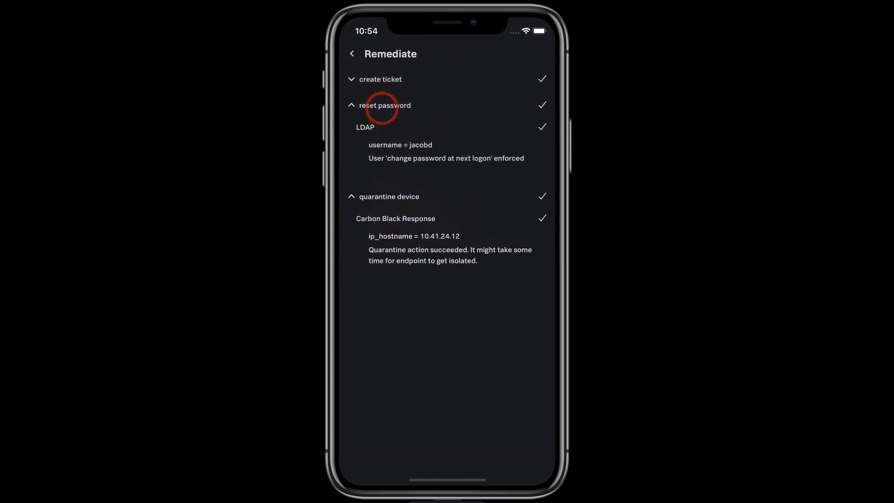
{"action": "left_click", "coordinate": [380, 79]}
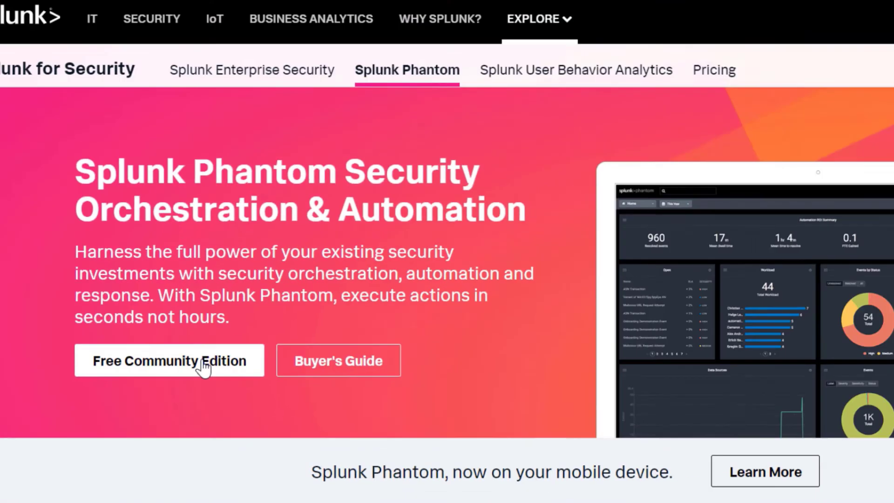
Step: Open the Free Community Edition site and browse its playbooks, blog, knowledge base and videos
{"action": "left_click", "coordinate": [168, 360]}
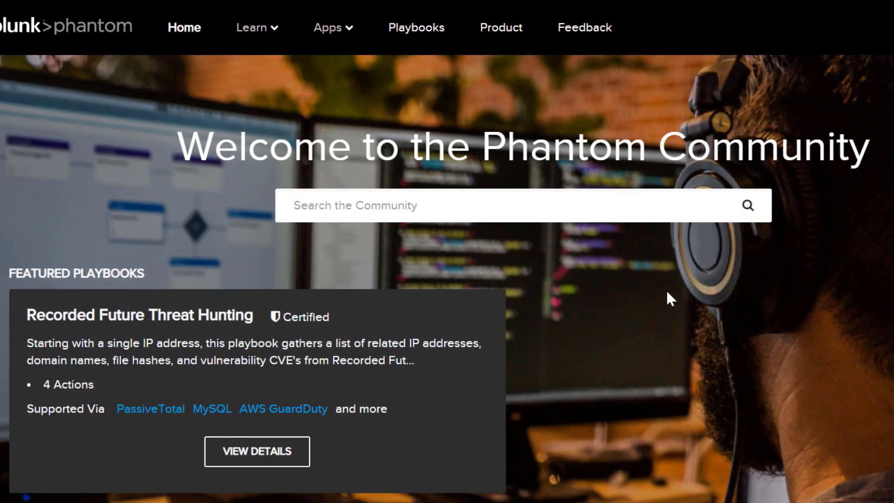
{"action": "scroll", "scroll_direction": "down", "scroll_amount": 3}
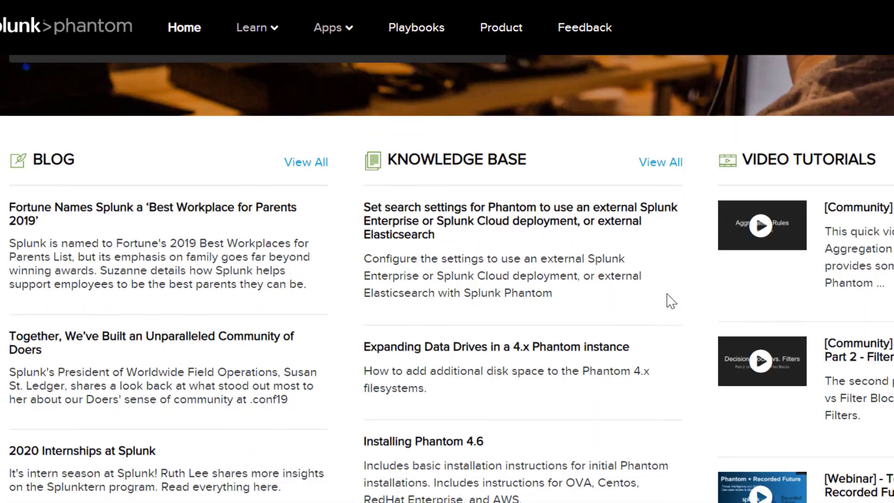
{"action": "scroll", "scroll_direction": "down", "scroll_amount": 3}
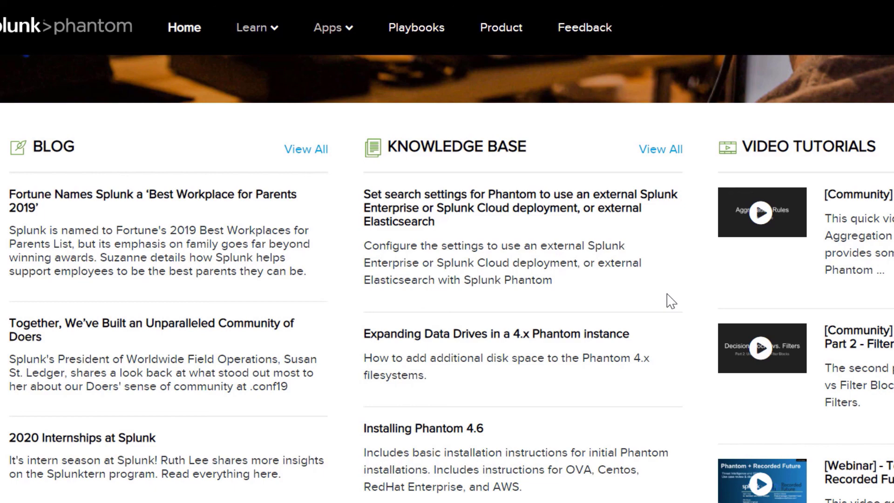
{"action": "scroll", "scroll_direction": "down", "scroll_amount": 3}
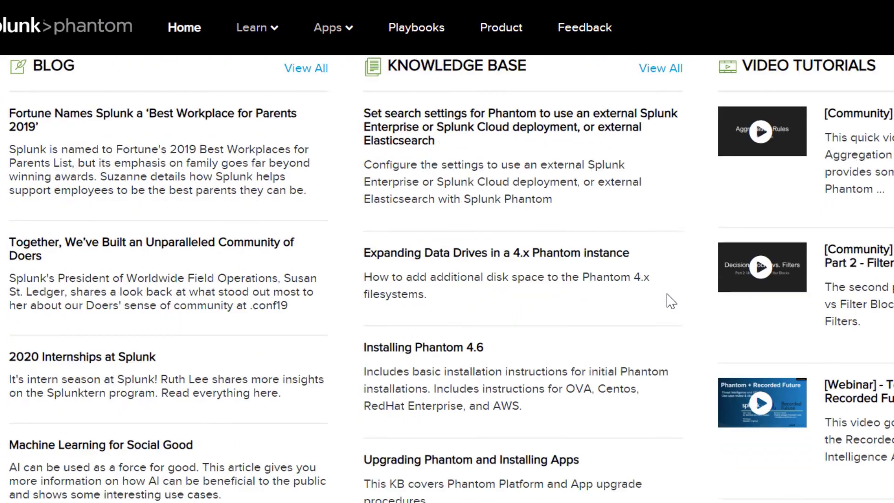
{"action": "scroll", "scroll_direction": "down", "scroll_amount": 3}
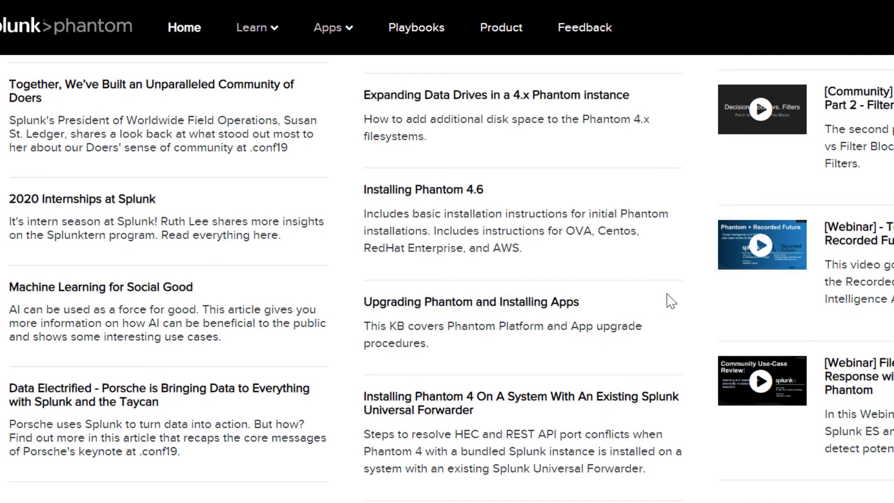